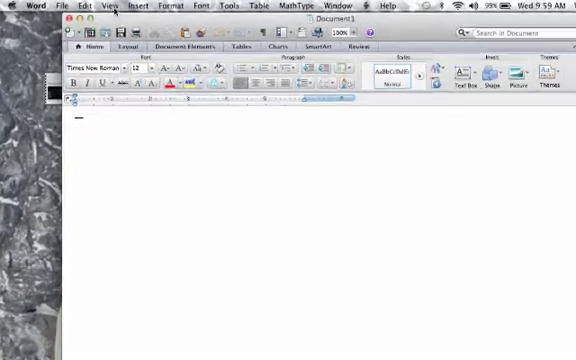
- Insert an empty 3-column by 6-row table on the blank page
left_click(112, 6)
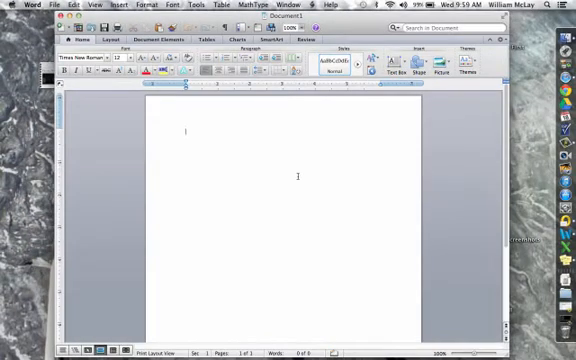
mouse_move(300, 178)
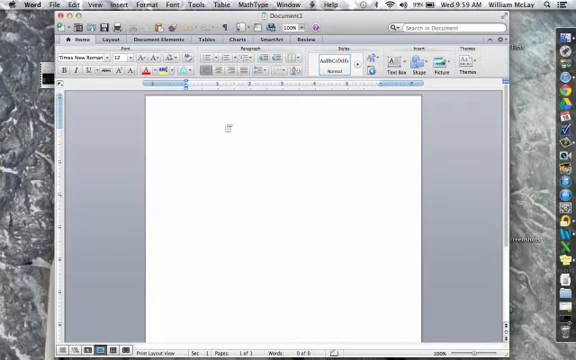
left_click(184, 128)
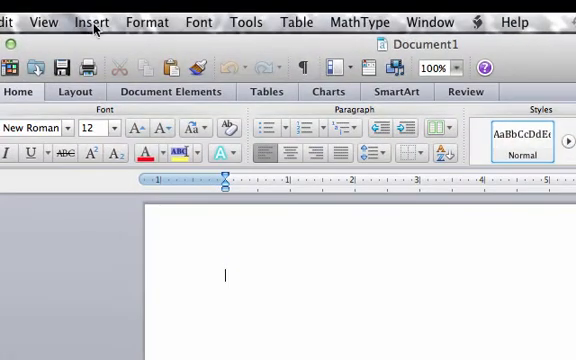
left_click(90, 20)
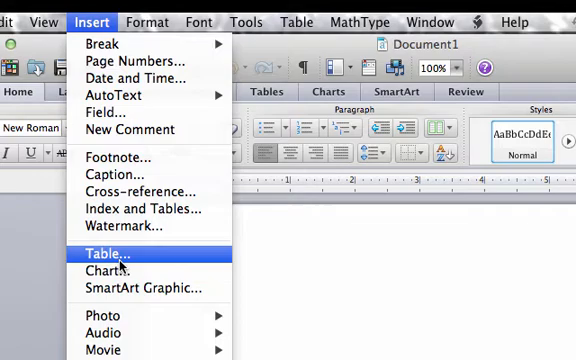
left_click(104, 254)
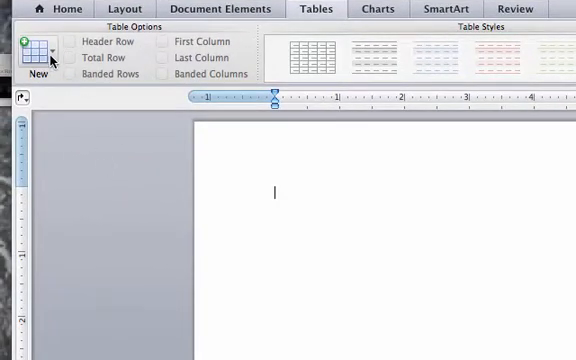
mouse_move(40, 50)
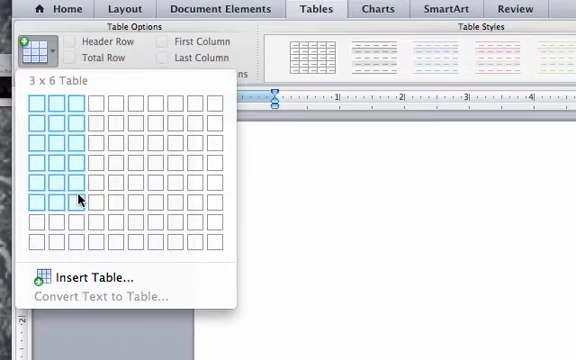
left_click(80, 200)
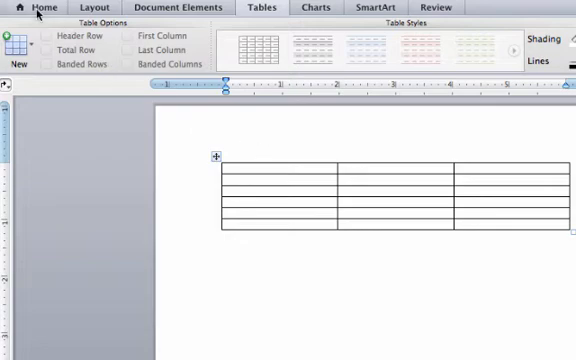
- Enter the headers t (s), x (m), F (N), undoing the autocapitalized X
left_click(224, 236)
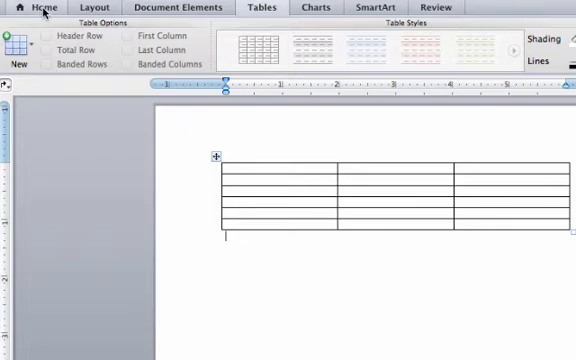
left_click(44, 8)
type("X (m")
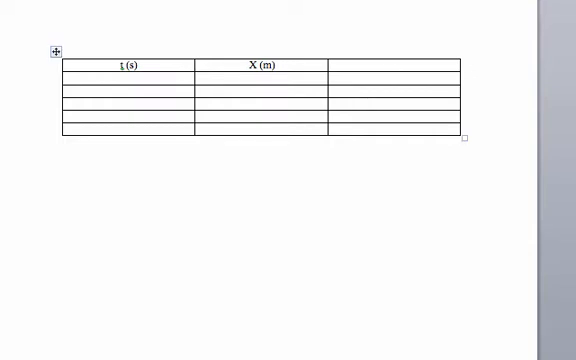
type("F(")
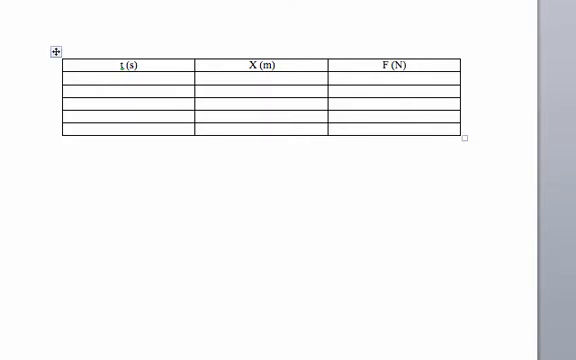
left_click(256, 78)
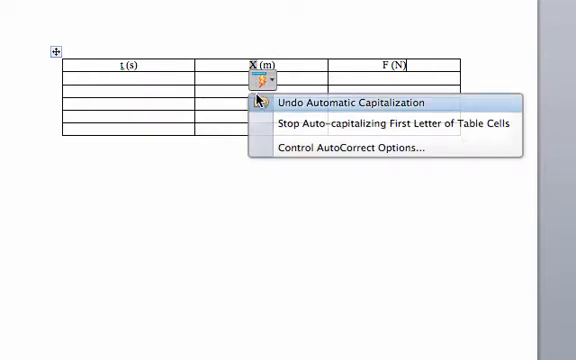
left_click(348, 104)
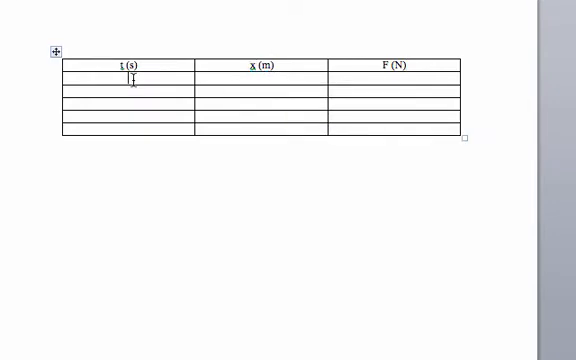
- Fill the t (s) column with the times 0, 2, 4, 6, 8
type("0")
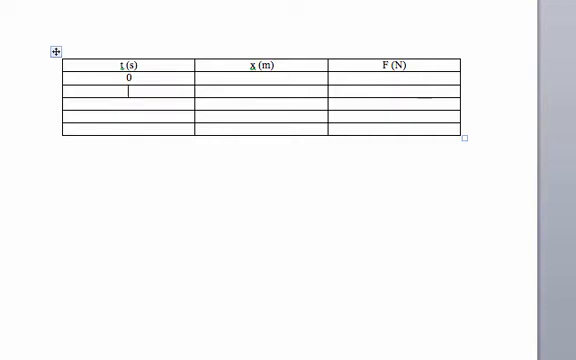
type("2")
left_click(128, 102)
type("4")
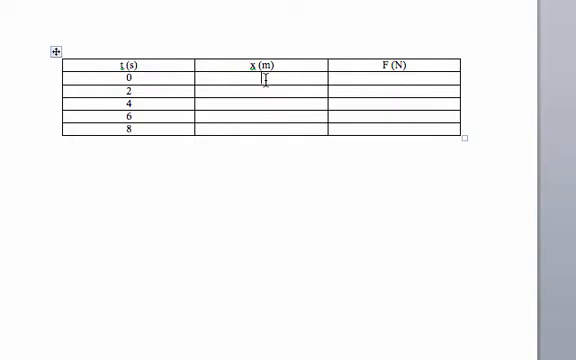
- Enter 0, 4, 8, 12, 16 in the x (m) column and 5 in every F (N) cell
type("0")
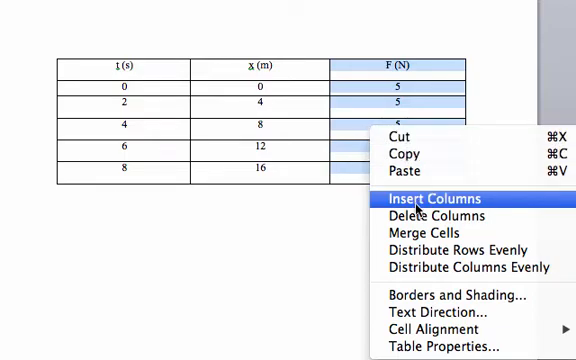
- Insert a column beside F (N), then return to a blank document page
left_click(436, 200)
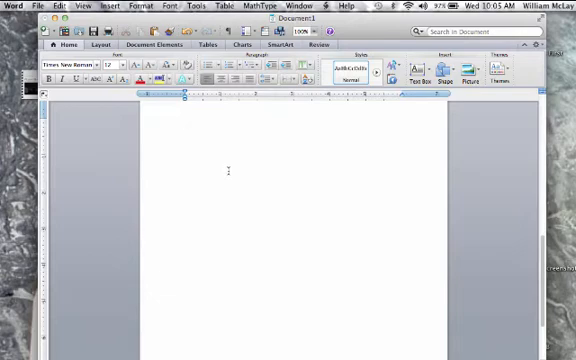
- Start a new chart and show the scatter chart style gallery
left_click(184, 124)
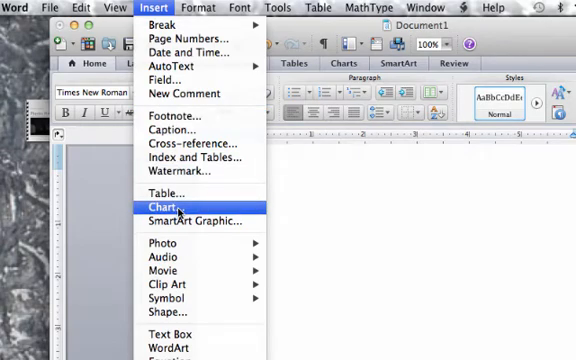
left_click(168, 204)
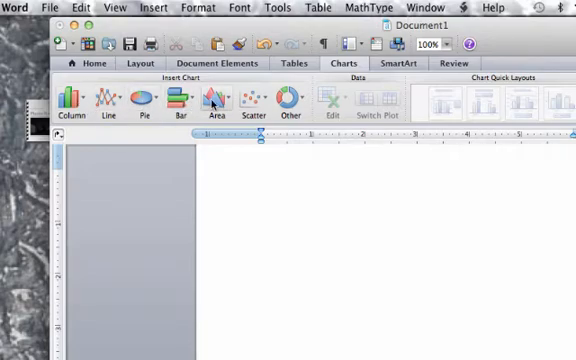
mouse_move(246, 100)
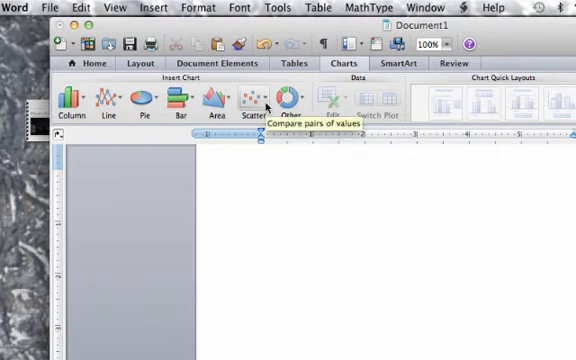
left_click(248, 102)
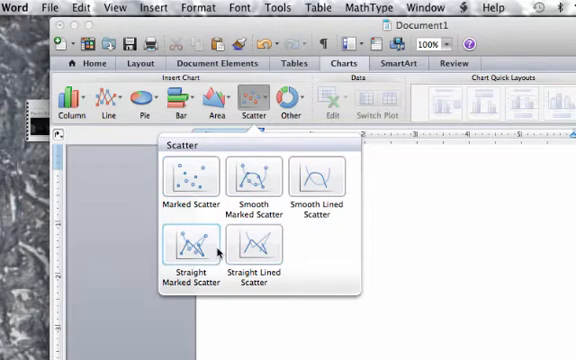
mouse_move(252, 180)
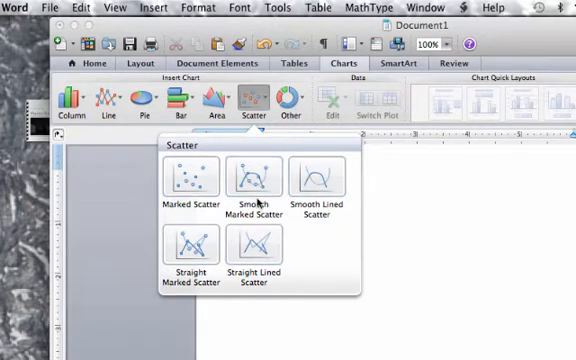
mouse_move(258, 246)
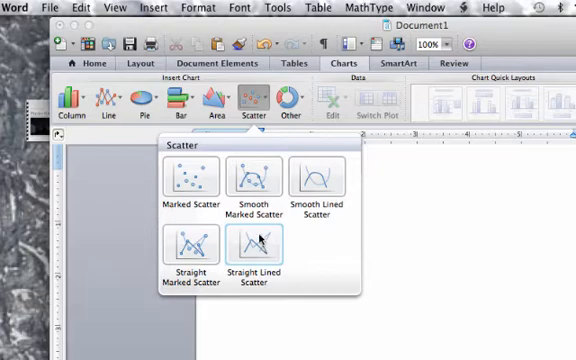
mouse_move(192, 180)
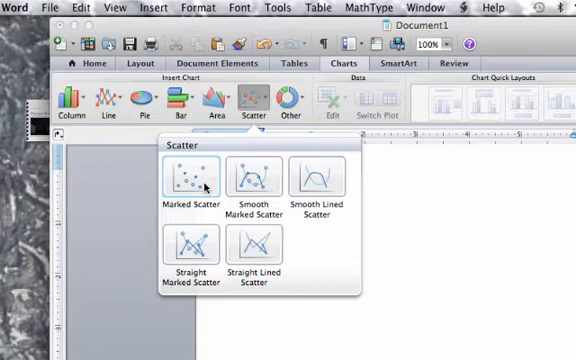
- Insert a marked scatter chart and fill its sheet with t (s) 0–12 and x (m) 5–35
left_click(188, 184)
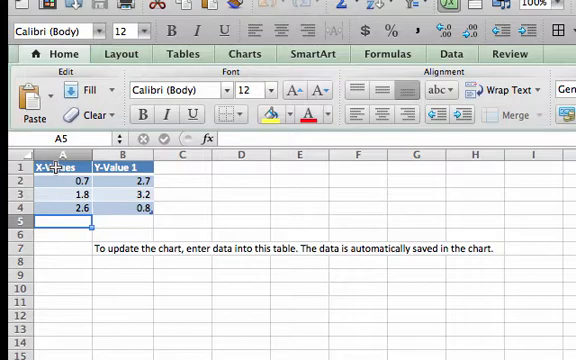
left_click(56, 164)
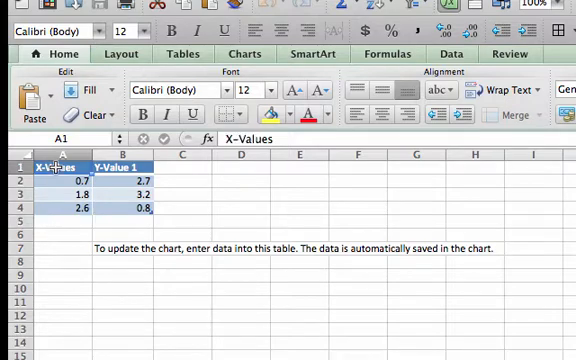
type("t (s")
left_click(62, 246)
type("10")
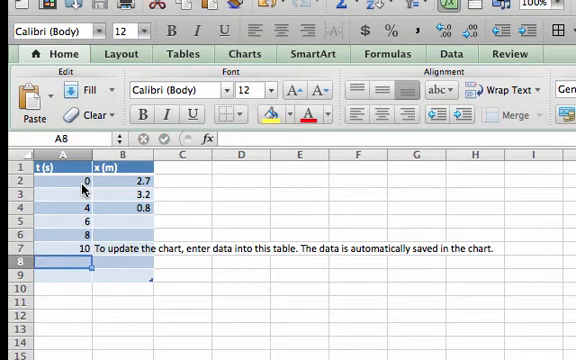
type("12")
left_click(122, 206)
type("5")
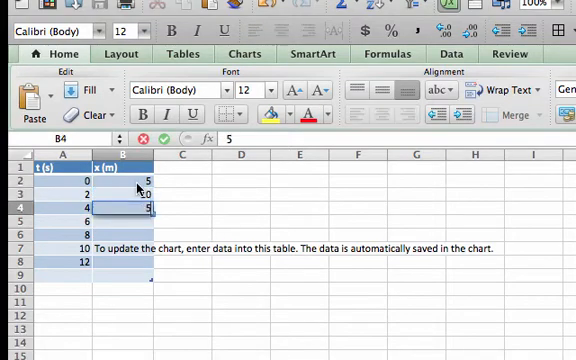
type("20")
left_click(122, 234)
type("25")
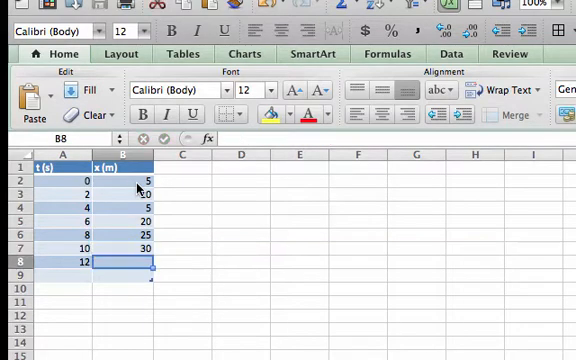
type("35")
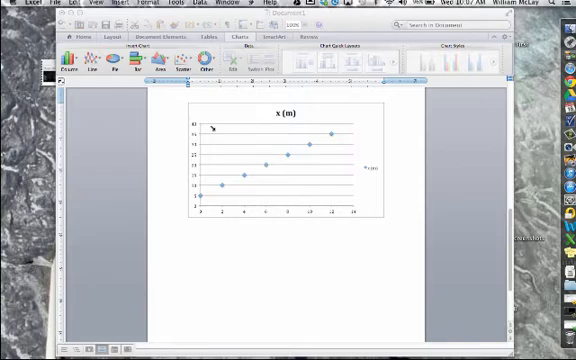
mouse_move(340, 204)
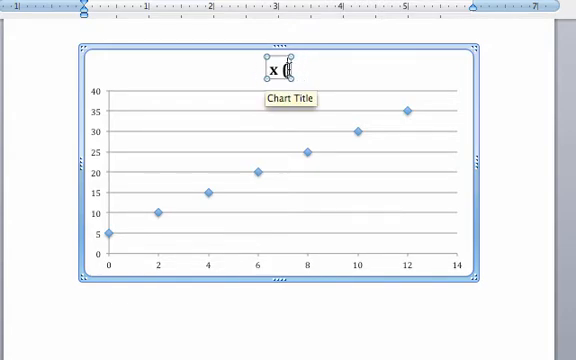
- Set the chart title to Distance (x) vs Time (t)
type("Distanc")
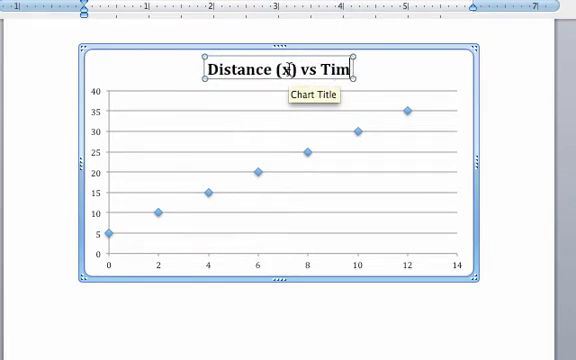
type("e (t)")
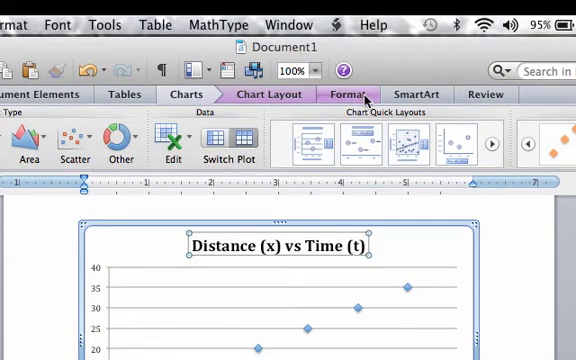
- Add a horizontal axis title below the x-axis reading t (s)
left_click(264, 94)
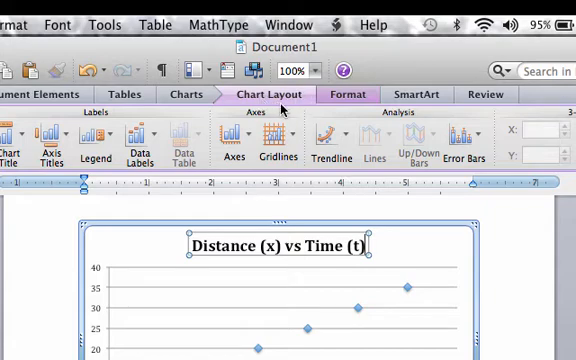
mouse_move(284, 118)
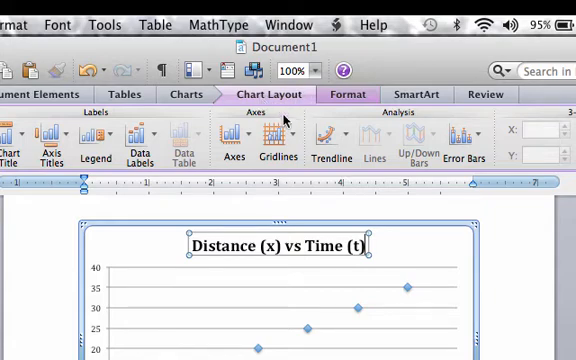
mouse_move(296, 264)
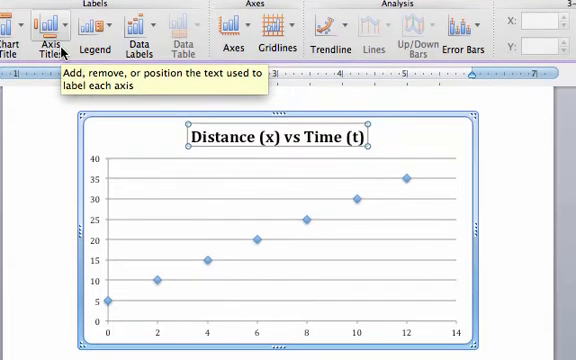
left_click(42, 22)
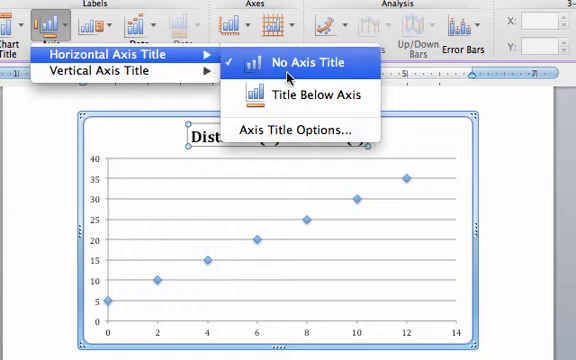
mouse_move(294, 94)
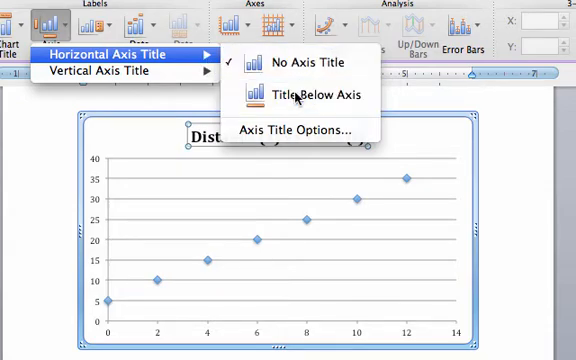
left_click(296, 94)
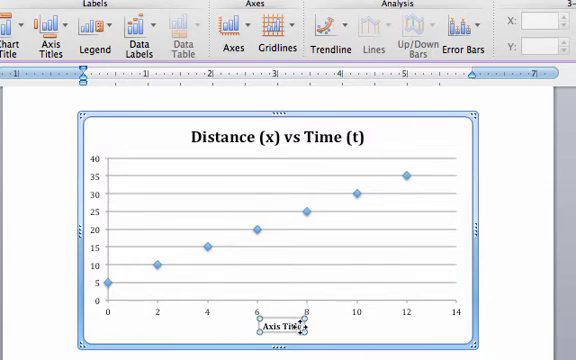
mouse_move(292, 324)
type("t (s)")
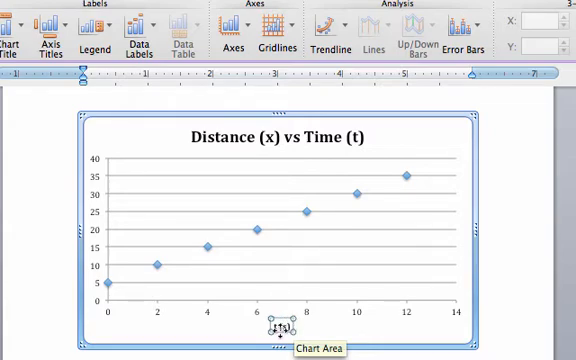
mouse_move(276, 328)
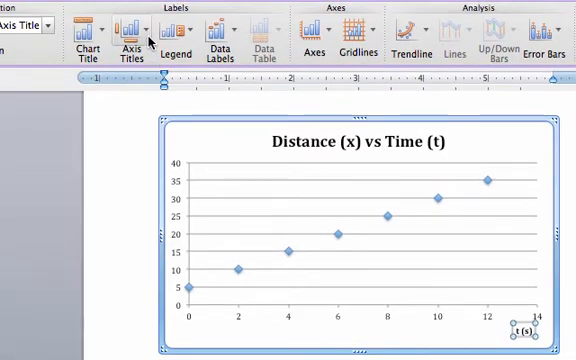
- Add a vertical axis title x (m) and move it to the chart's top-left
left_click(124, 30)
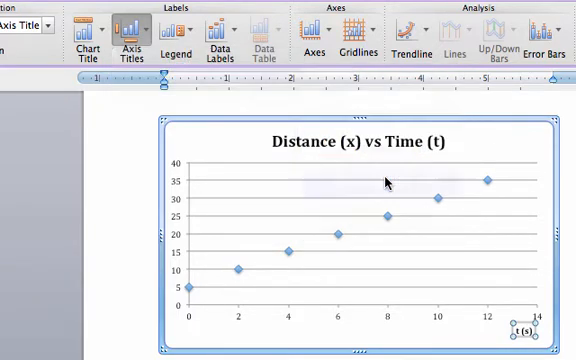
left_click(124, 36)
type("x (m)")
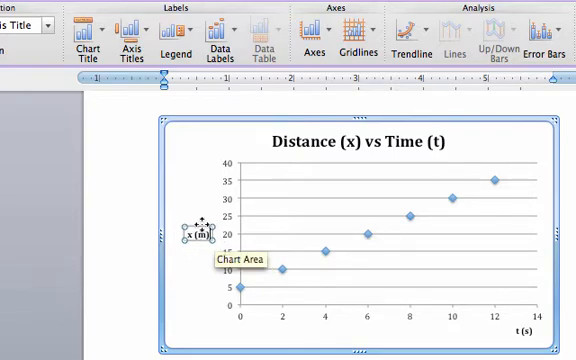
left_click_drag(196, 232, 200, 164)
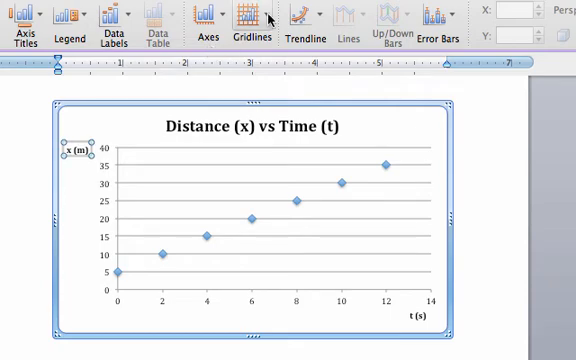
- Add major and minor vertical gridlines to the chart
left_click(252, 16)
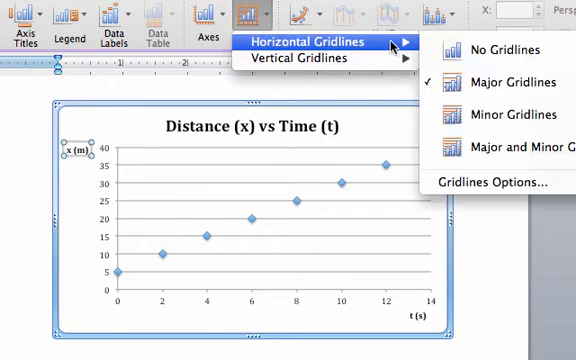
mouse_move(510, 88)
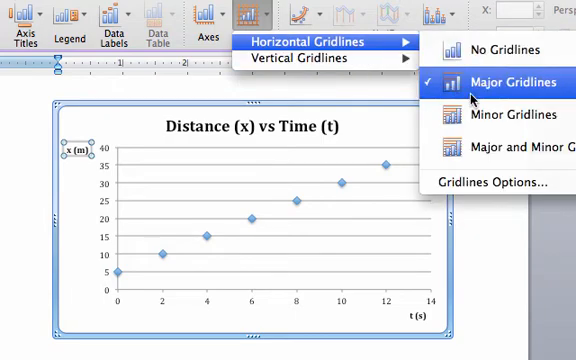
mouse_move(316, 58)
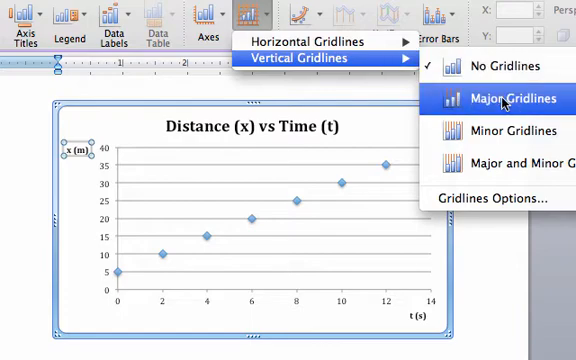
left_click(492, 100)
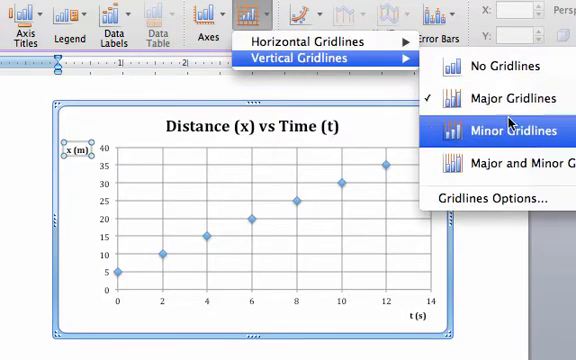
left_click(510, 132)
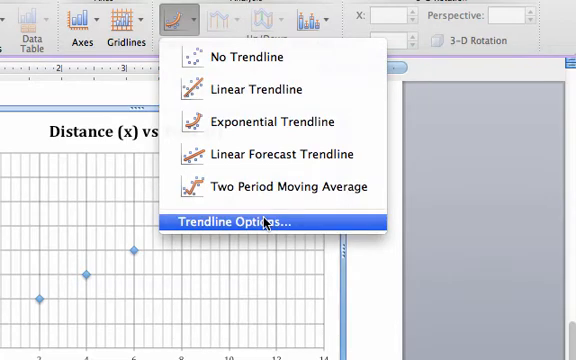
- Show the Format Trendline dialog for the scatter chart from Trendline Options
left_click(248, 218)
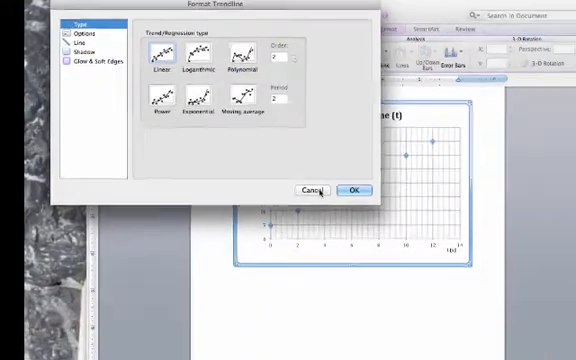
left_click(354, 190)
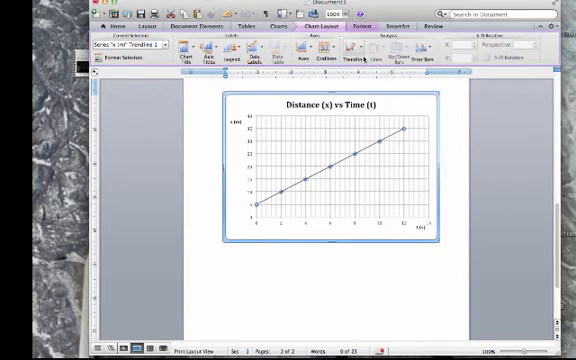
mouse_move(356, 58)
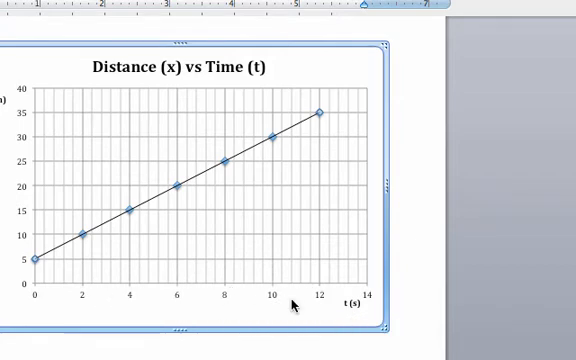
mouse_move(224, 300)
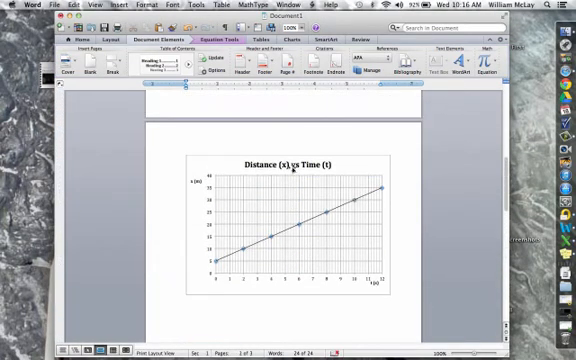
mouse_move(262, 204)
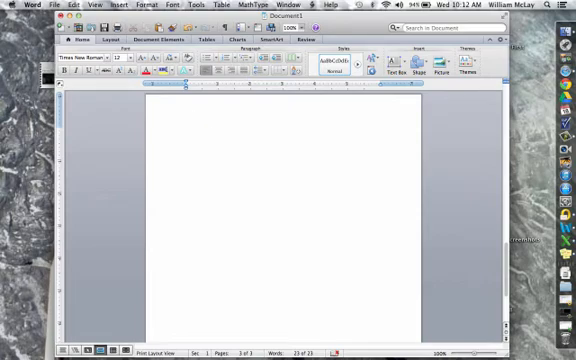
- Add an empty equation placeholder on the blank page via Document Elements > Equation
left_click(184, 132)
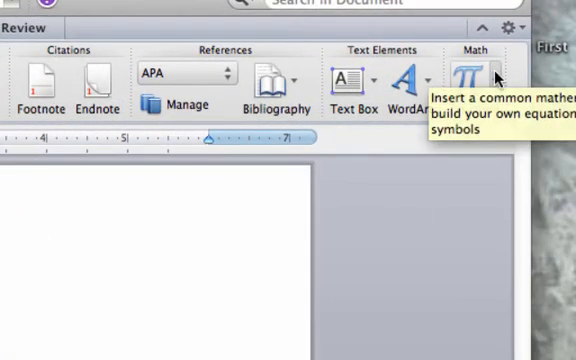
left_click(472, 80)
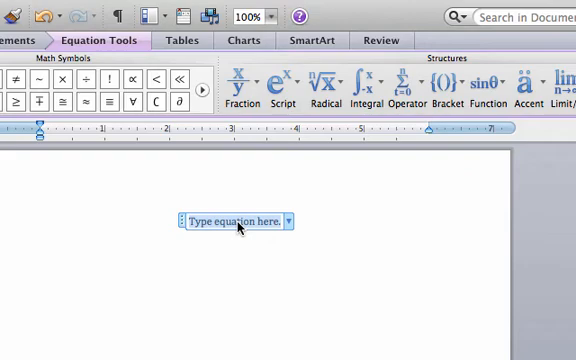
- Begin the equation with "x =" followed by an empty square root
type("x")
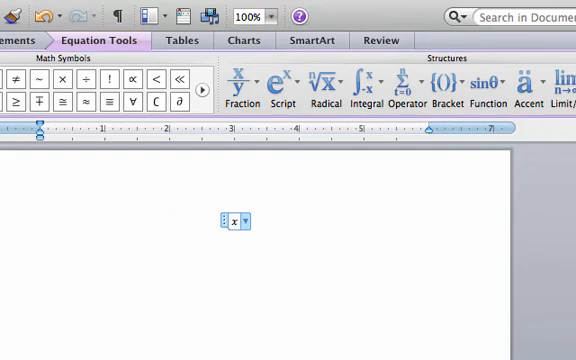
type("=")
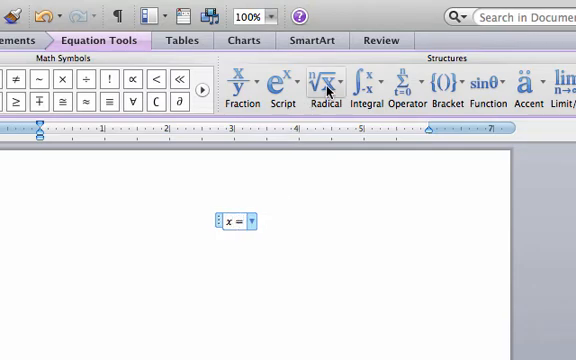
left_click(326, 78)
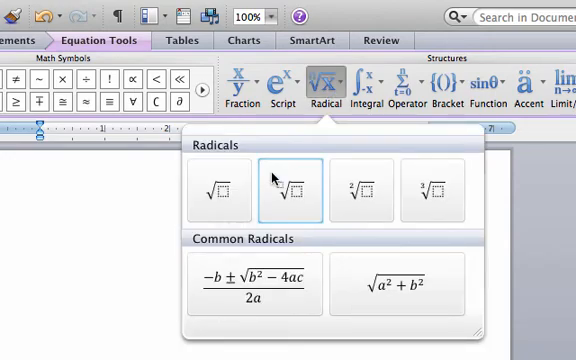
mouse_move(224, 182)
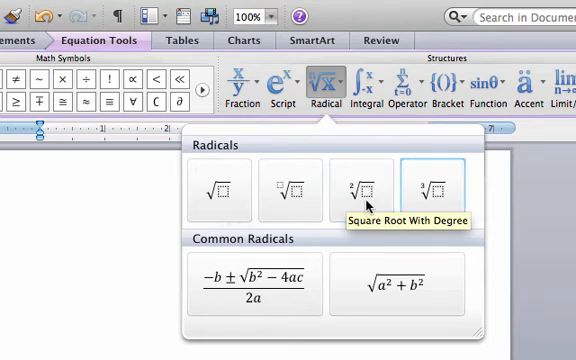
mouse_move(284, 190)
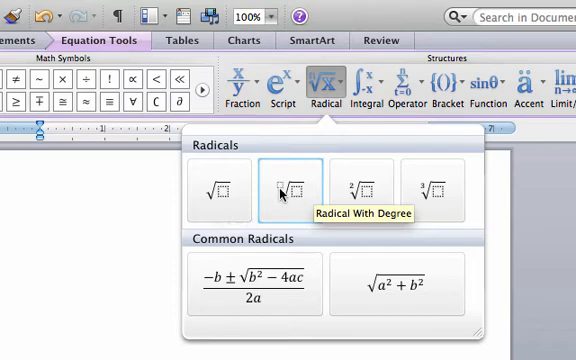
mouse_move(228, 188)
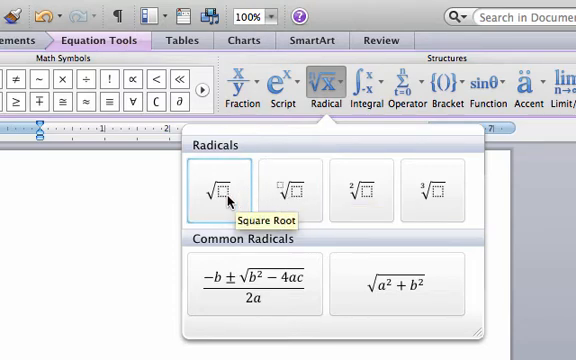
left_click(216, 184)
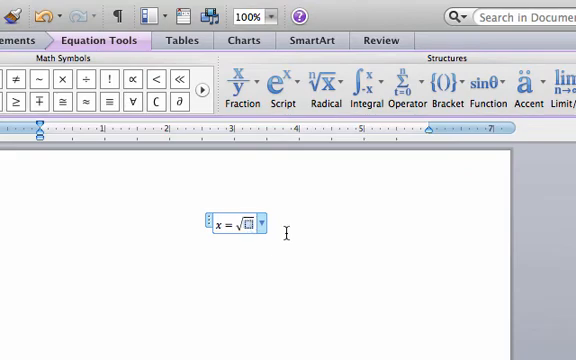
mouse_move(238, 122)
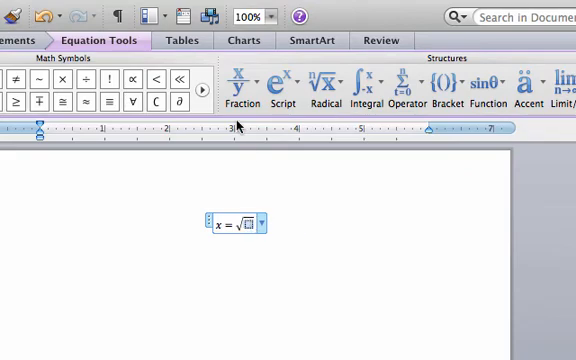
- Place a stacked fraction inside the root with 2πr as numerator and t below
left_click(240, 80)
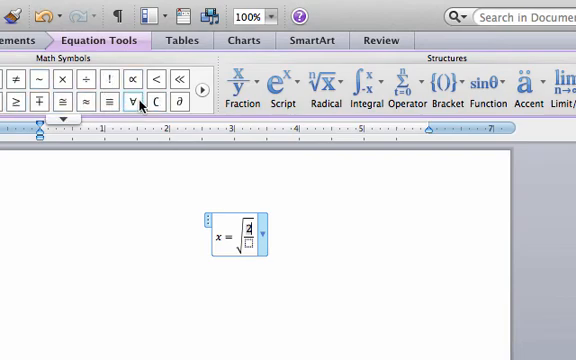
left_click(96, 112)
type("πr")
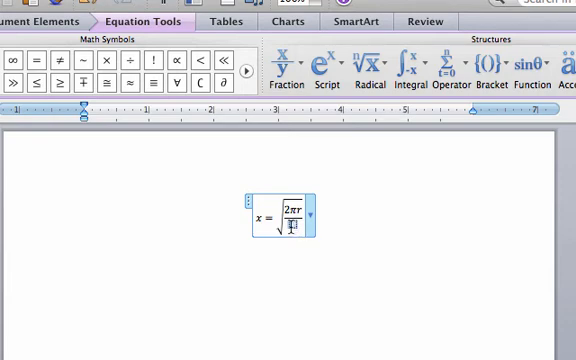
left_click(320, 62)
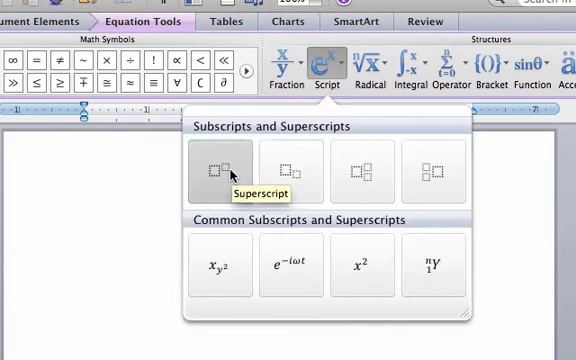
- Make the denominator t², then add "+ v" ready for a subscript
left_click(208, 170)
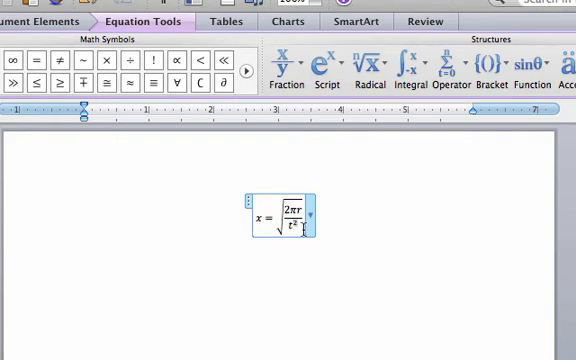
mouse_move(324, 238)
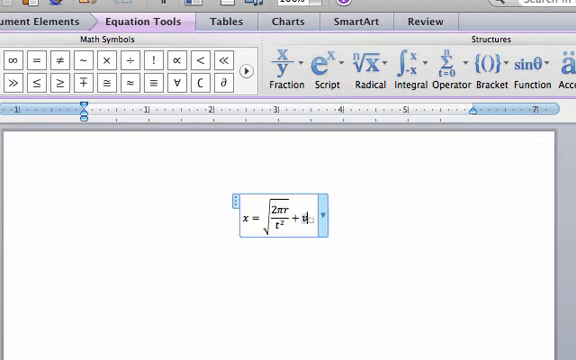
type("v₀ −")
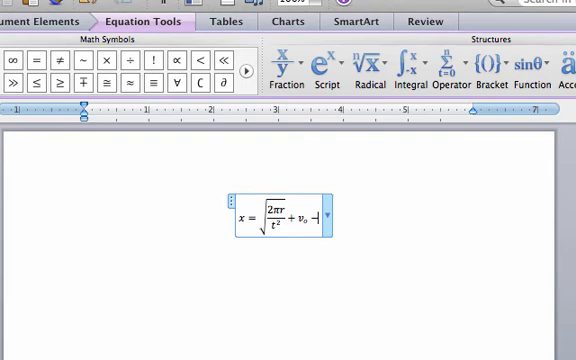
- Give the v term a combined subscript 0 and superscript 2
left_click(320, 62)
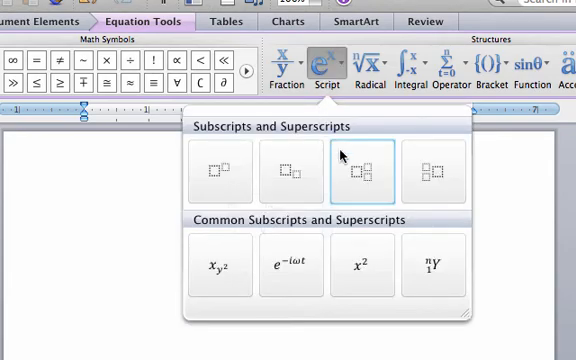
mouse_move(344, 170)
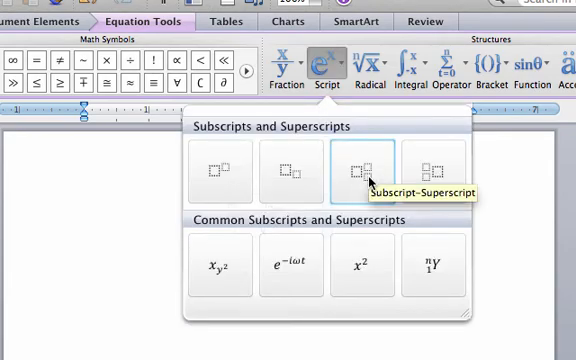
mouse_move(366, 178)
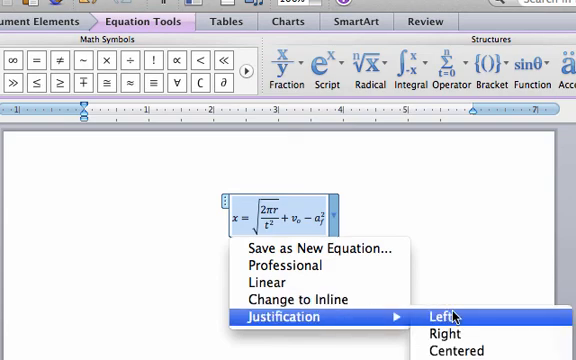
- Set the equation's justification to Left so it sits at the left margin
left_click(436, 318)
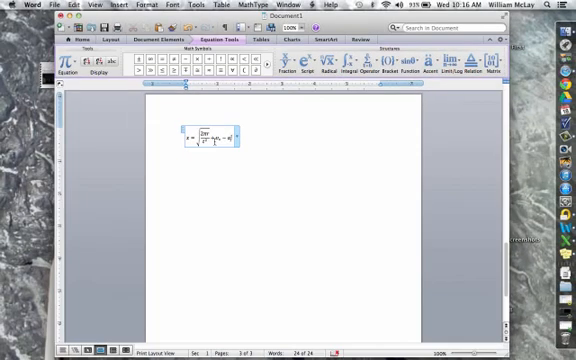
mouse_move(352, 226)
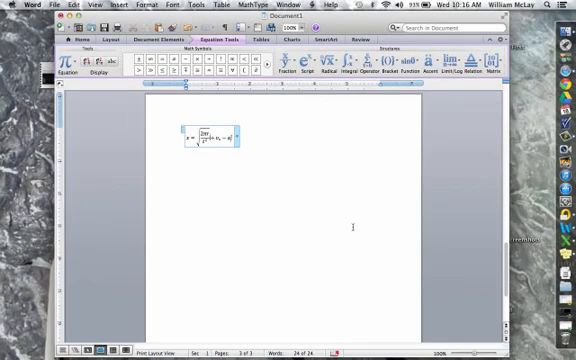